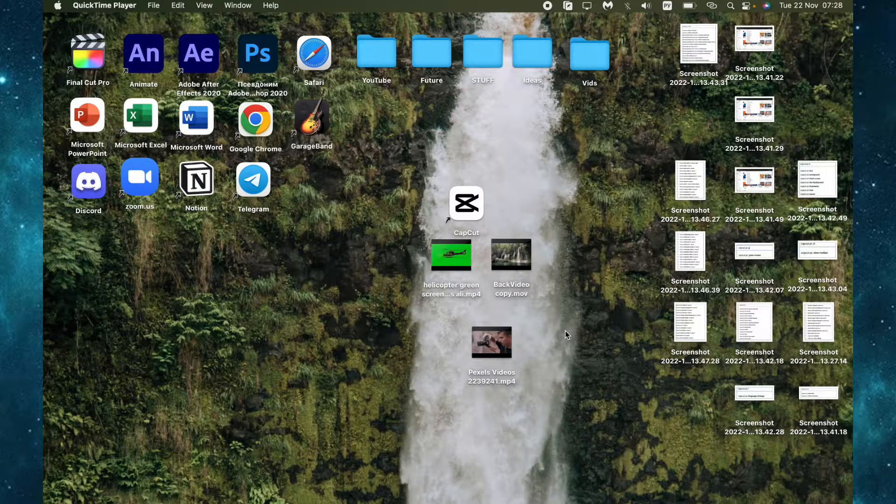
mouse_move(468, 206)
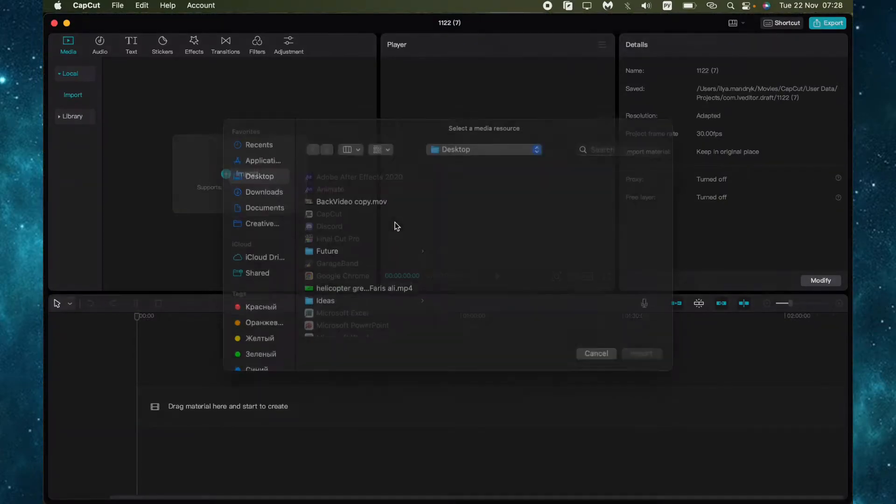
Import BackVideo copy.mov from the Desktop.
click(351, 201)
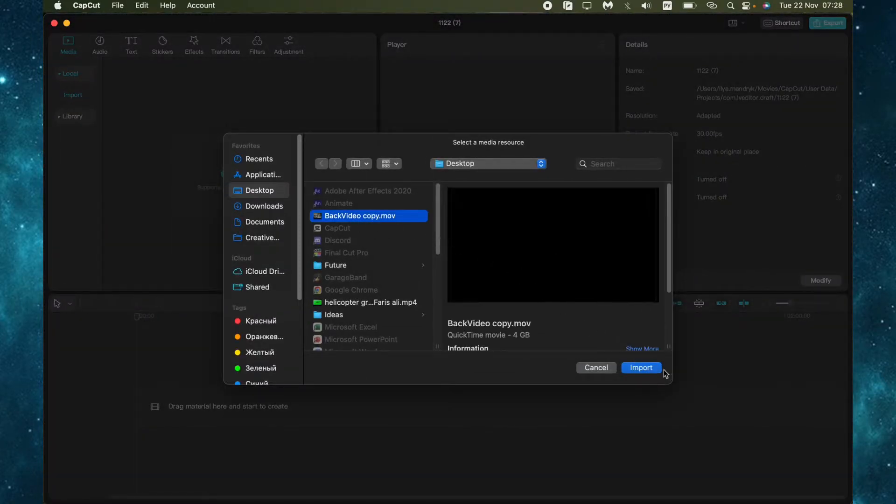
click(641, 367)
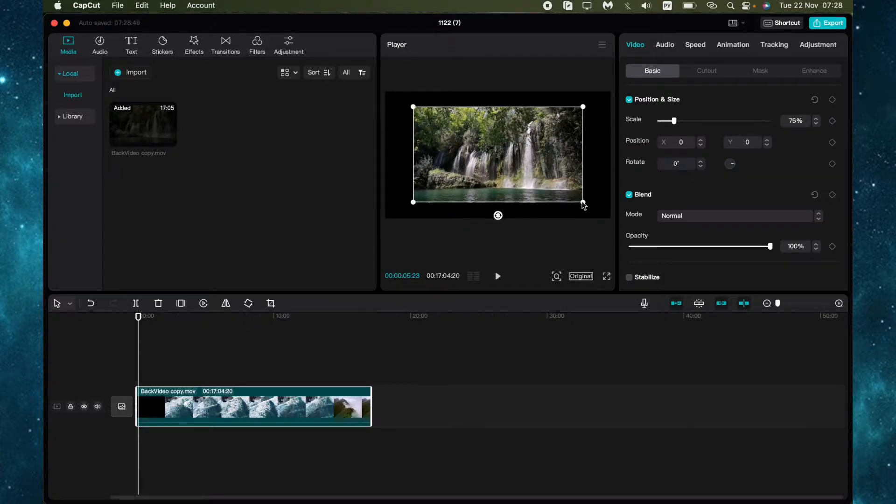
mouse_move(707, 203)
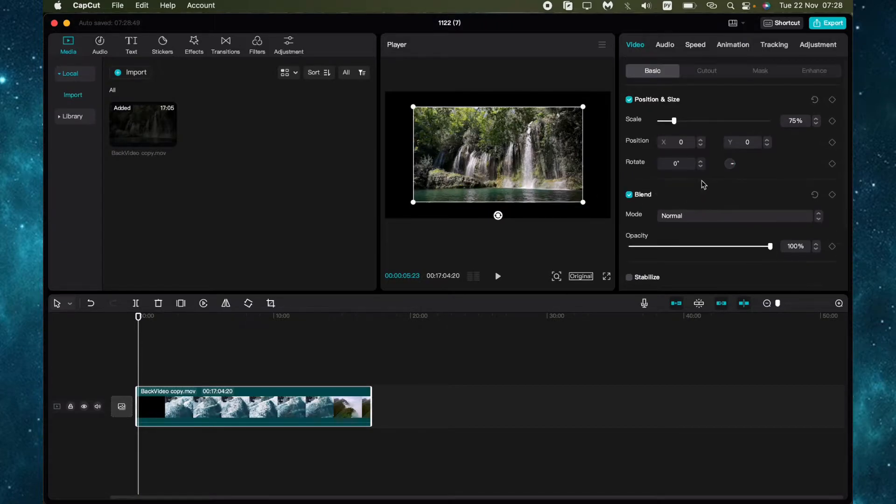
Place the waterfall clip on the timeline and scale it to 75%.
click(497, 276)
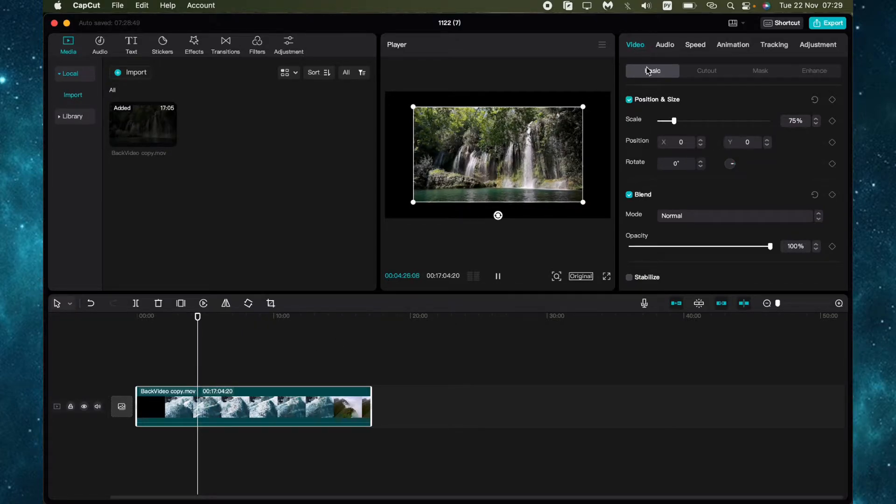
Toggle the Fill checkbox off and back on, and set the fill type to Blur.
scroll(down, 3)
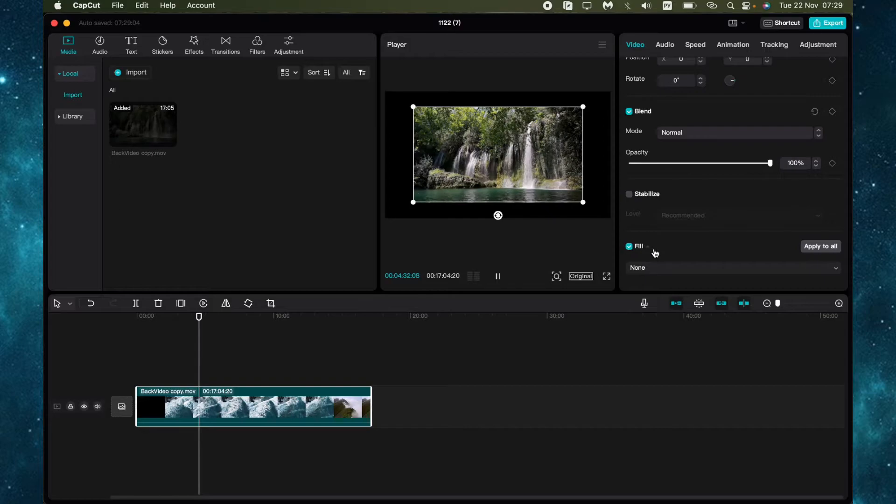
click(629, 246)
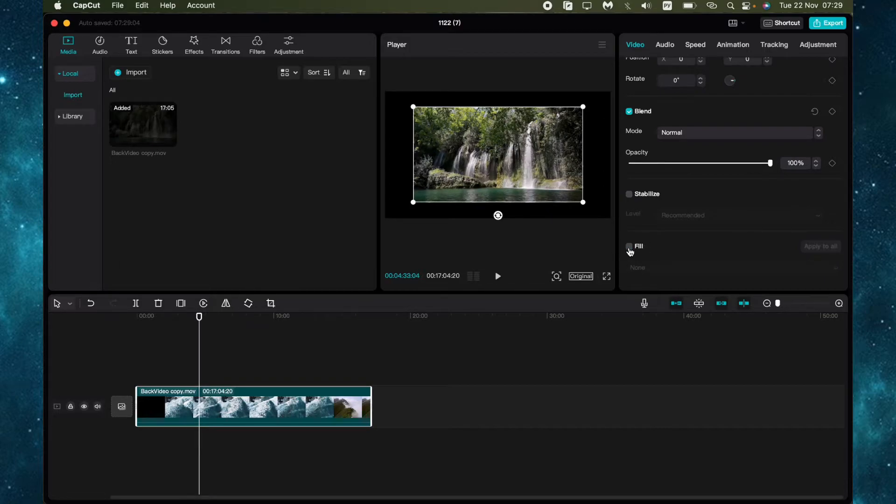
click(630, 247)
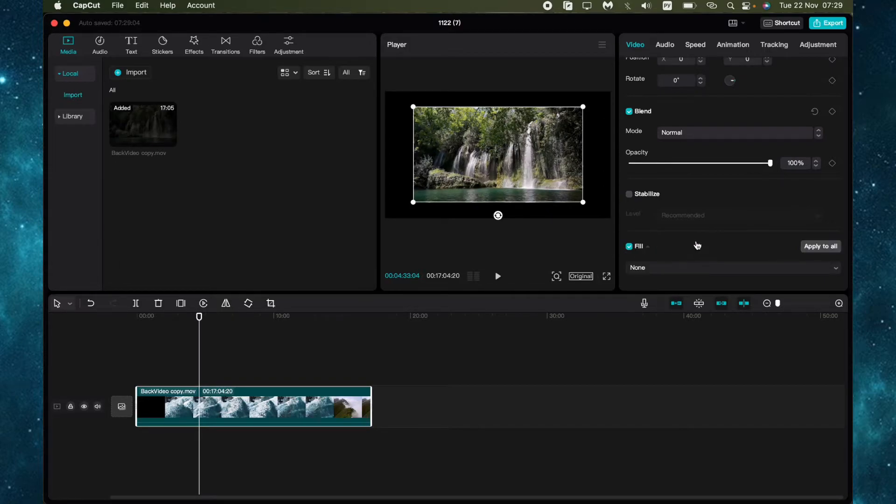
click(731, 267)
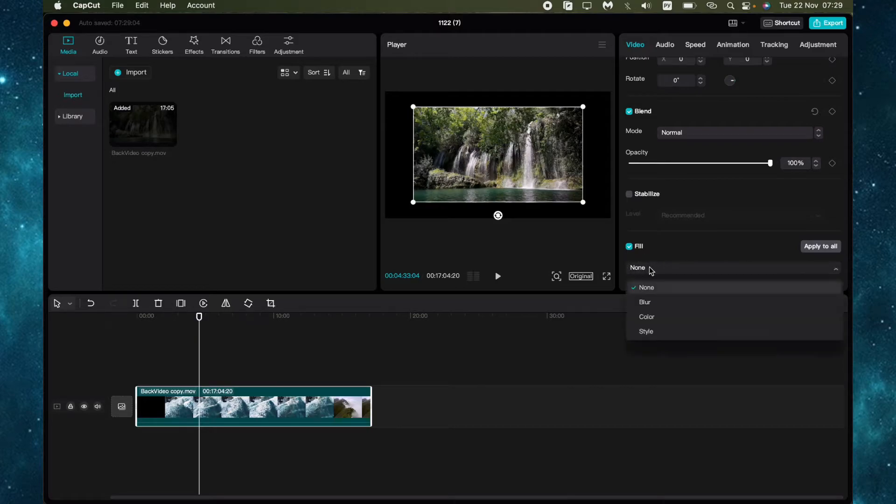
click(645, 302)
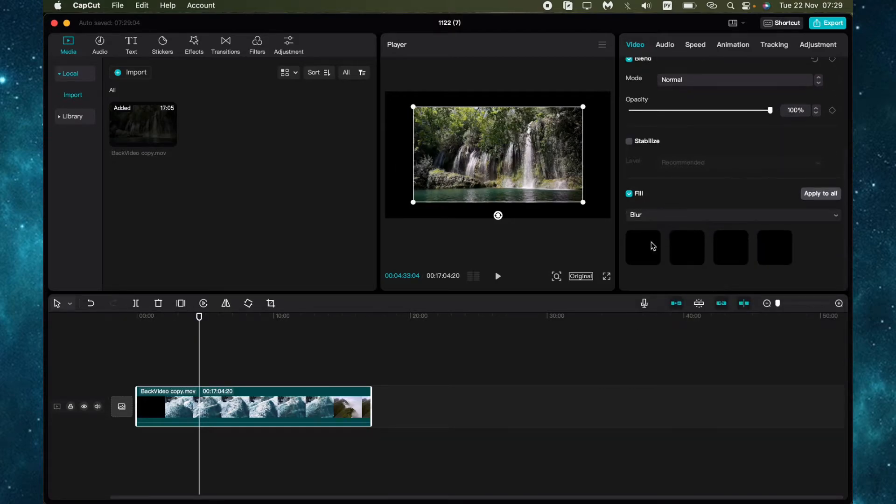
Try the blur strengths, keep the first one, then switch the fill to Color.
click(687, 247)
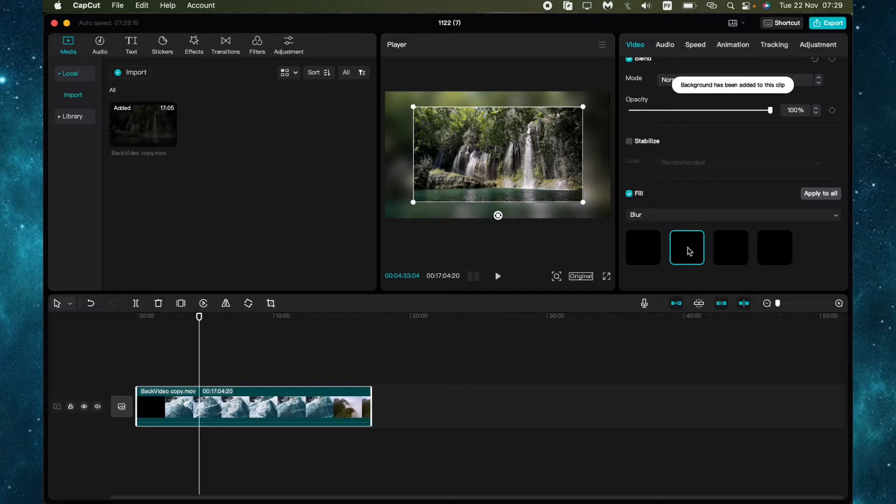
click(775, 247)
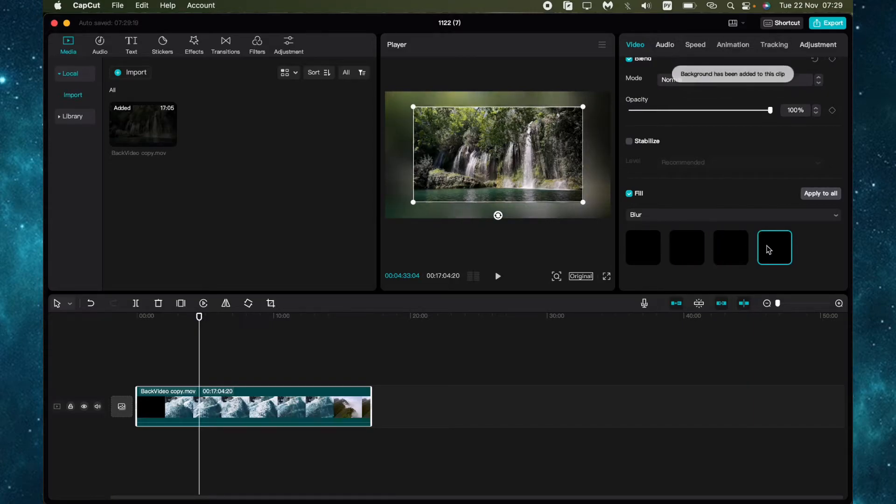
click(642, 247)
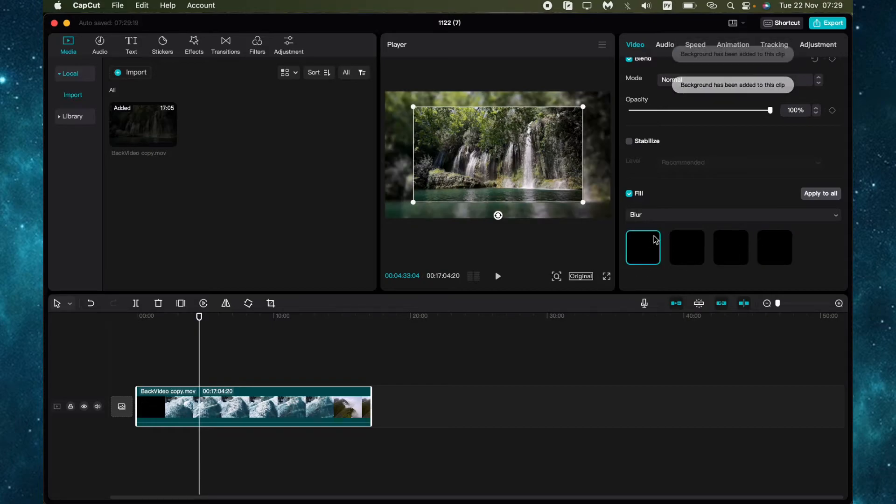
click(733, 219)
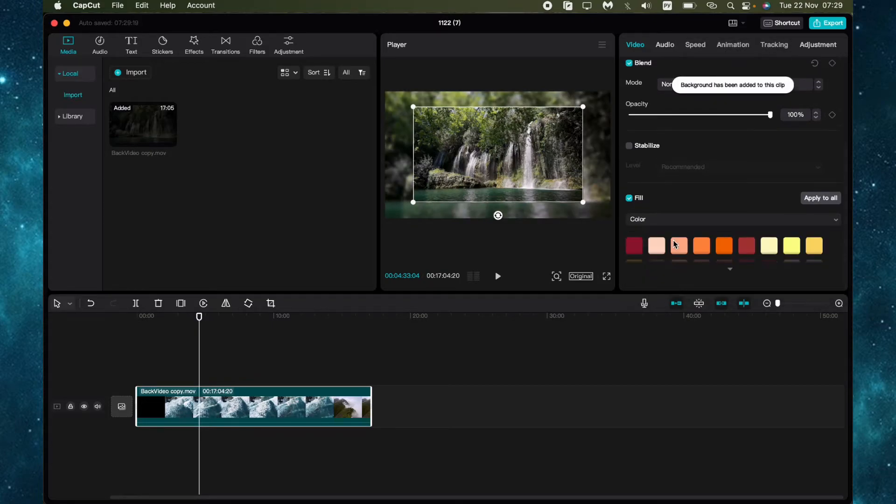
Expand the colour swatches and fill the background with pale mint.
click(730, 269)
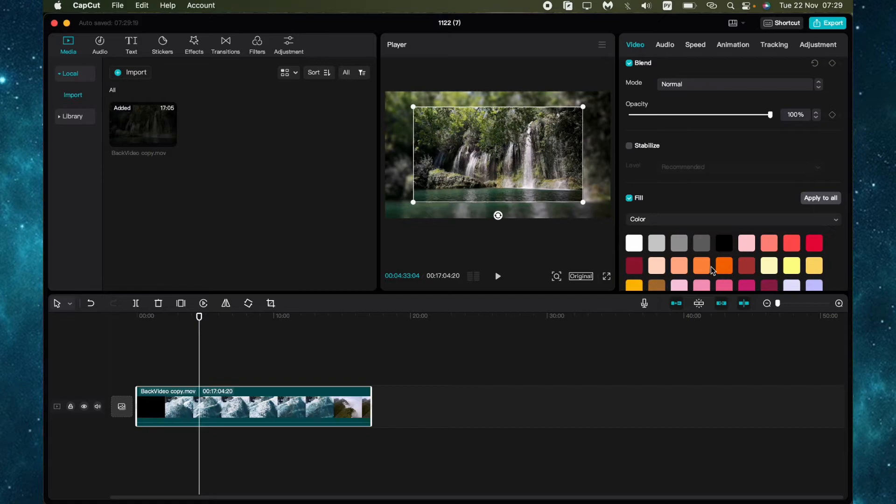
click(746, 262)
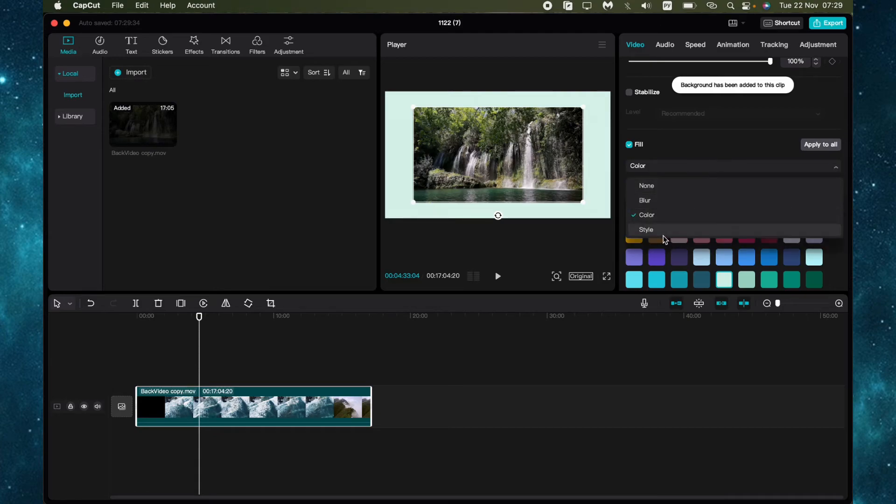
Set the fill to Style, try gingerbread, then settle on the dark neon-hexagon pattern.
click(646, 229)
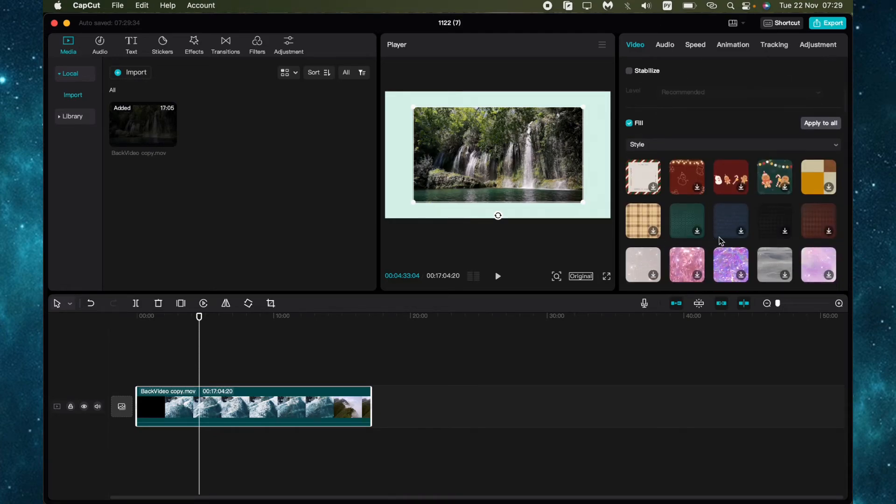
click(774, 178)
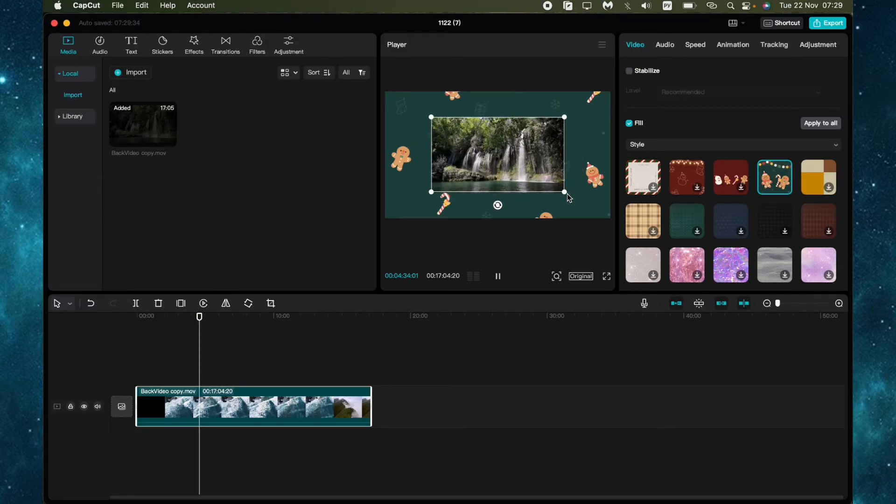
scroll(down, 3)
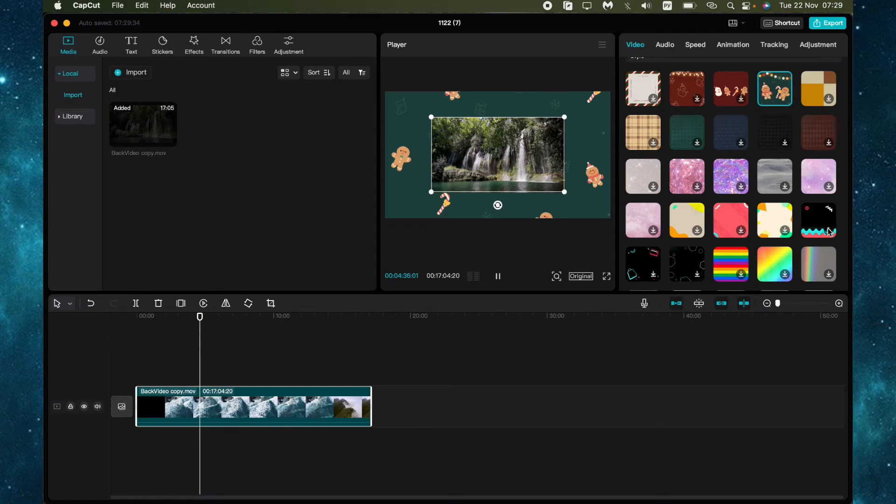
click(818, 220)
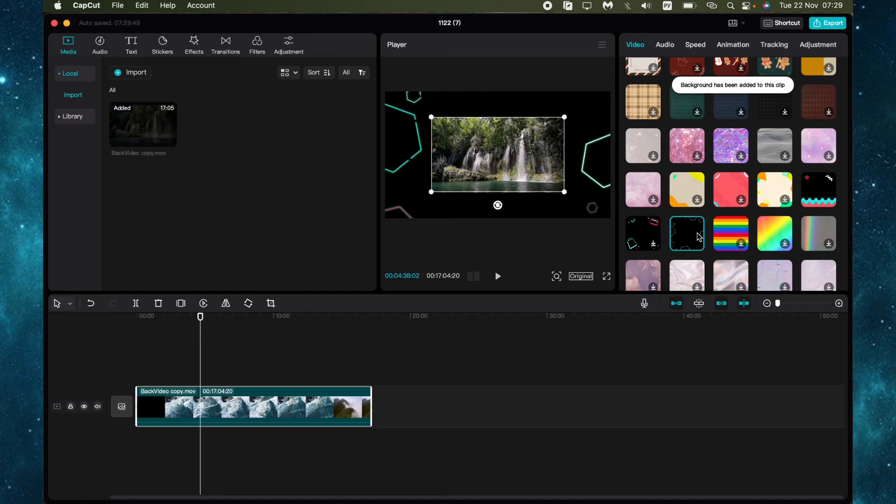
mouse_move(719, 239)
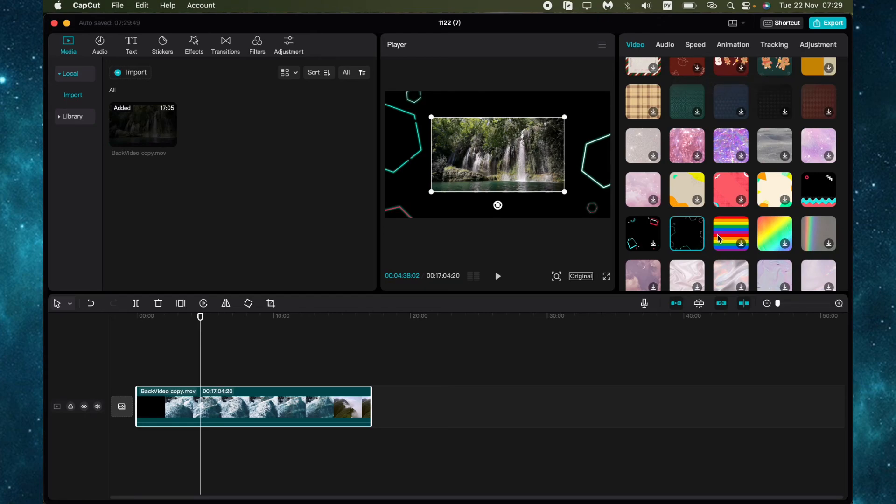
mouse_move(674, 78)
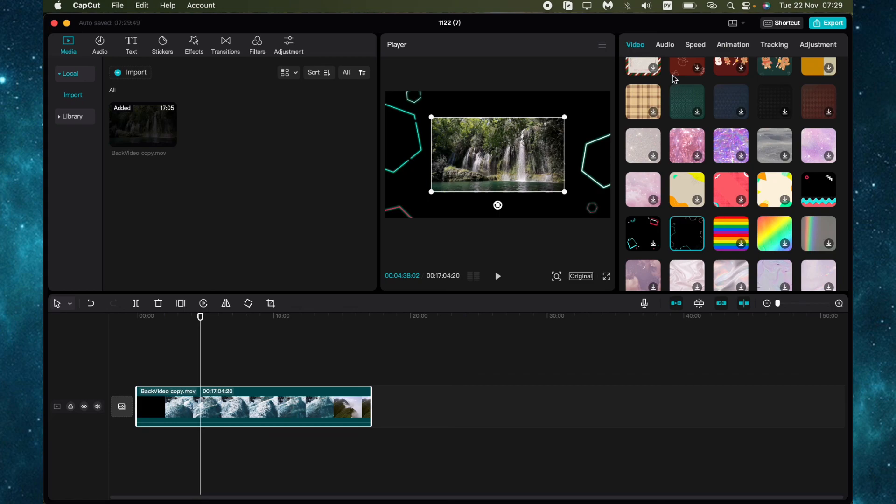